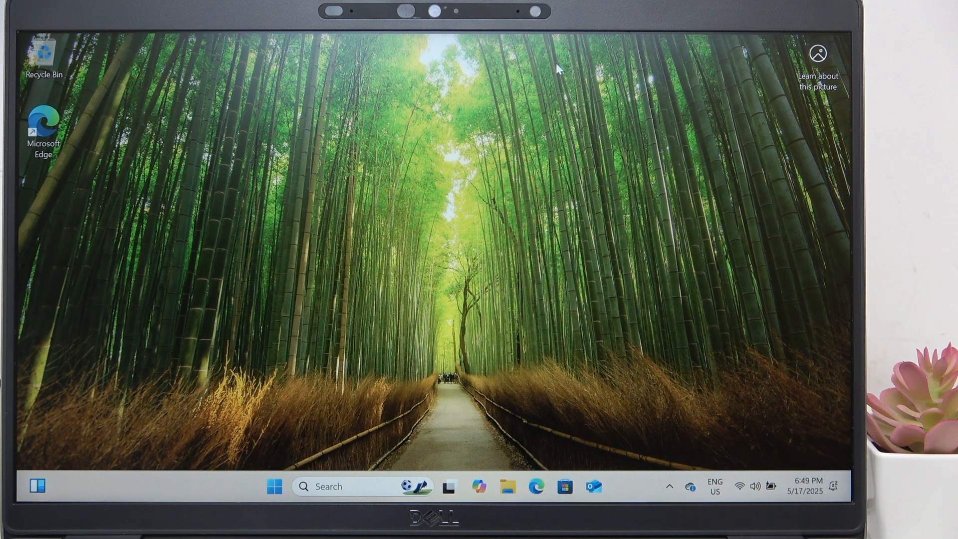
Show the Windows 11 power options: Lock, Sleep, Shut down and Restart
click(274, 486)
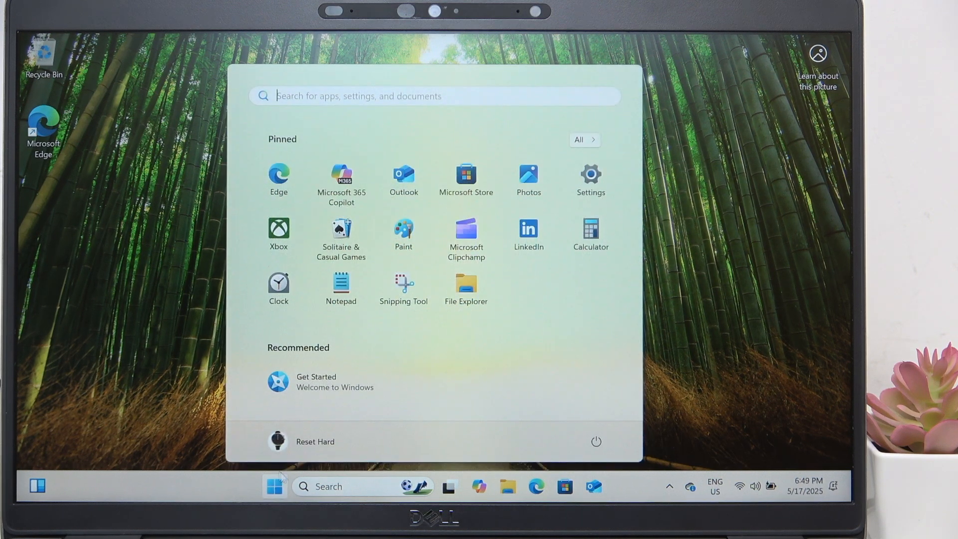
mouse_move(274, 486)
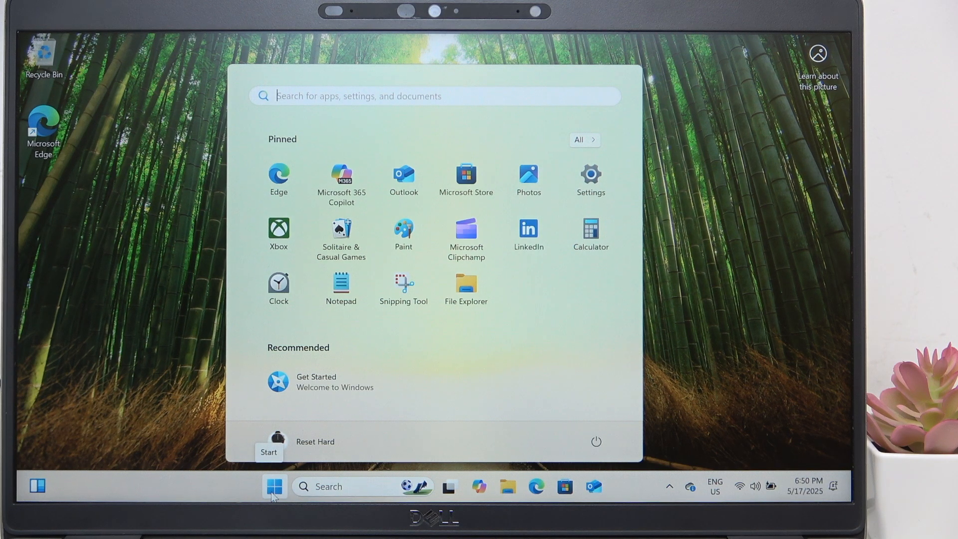
click(596, 441)
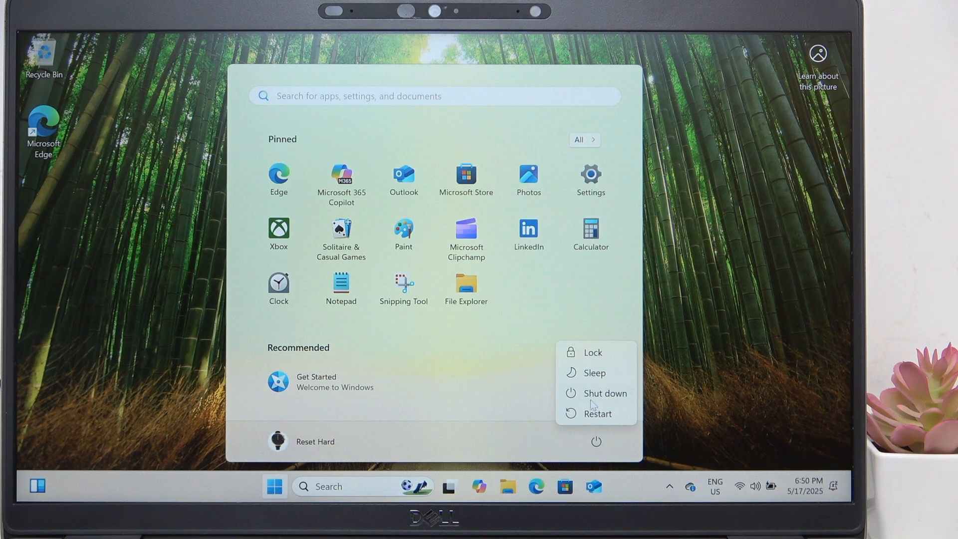
click(593, 413)
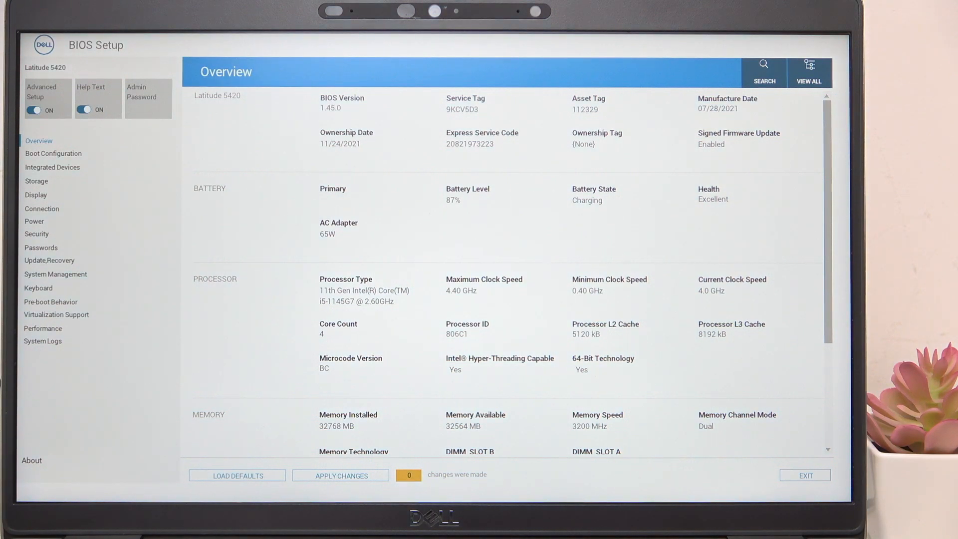
mouse_move(396, 247)
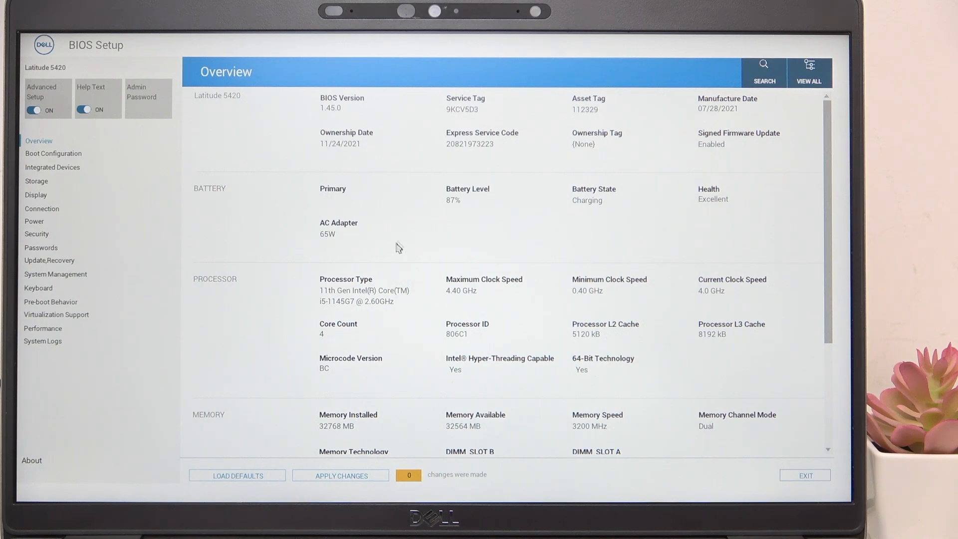
mouse_move(152, 213)
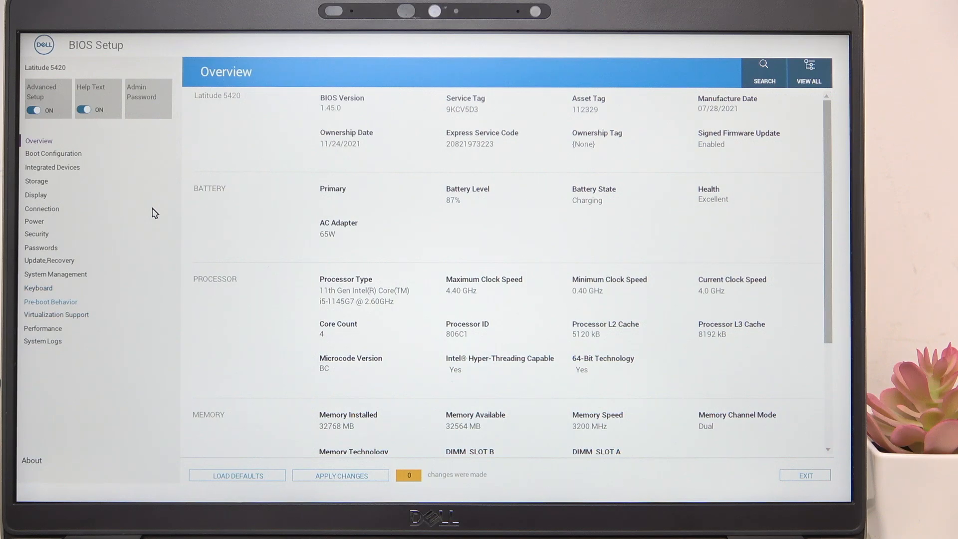
Browse the Keyboard page, then show the System Management page with service and asset tags
click(38, 288)
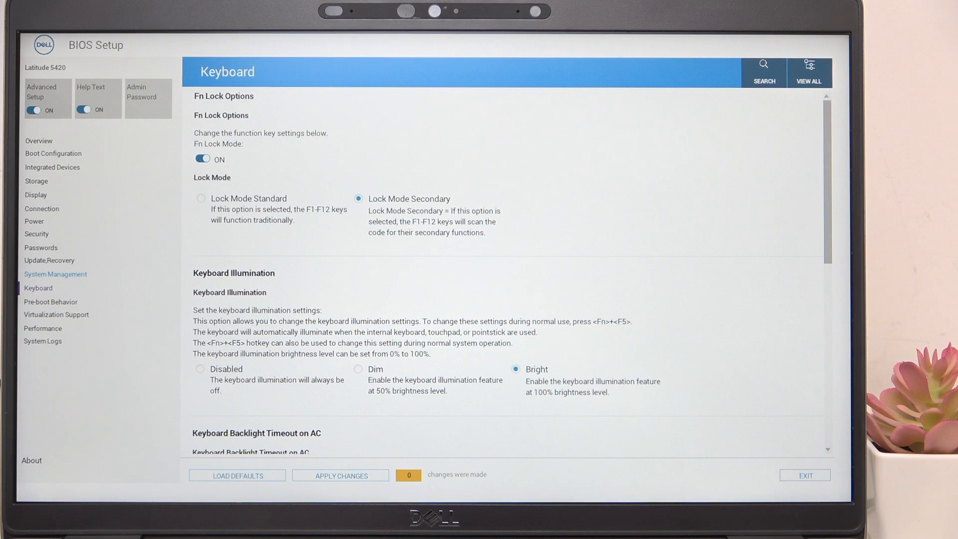
click(55, 274)
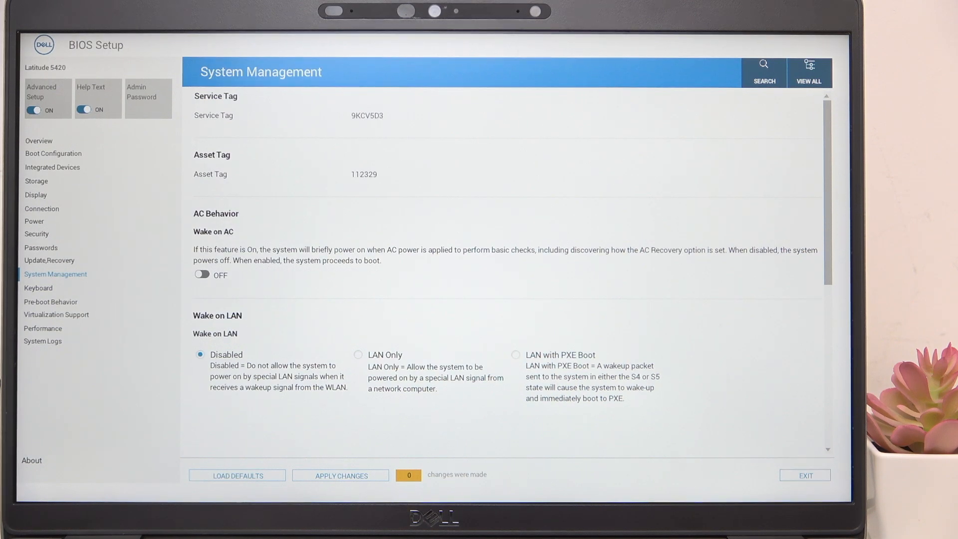